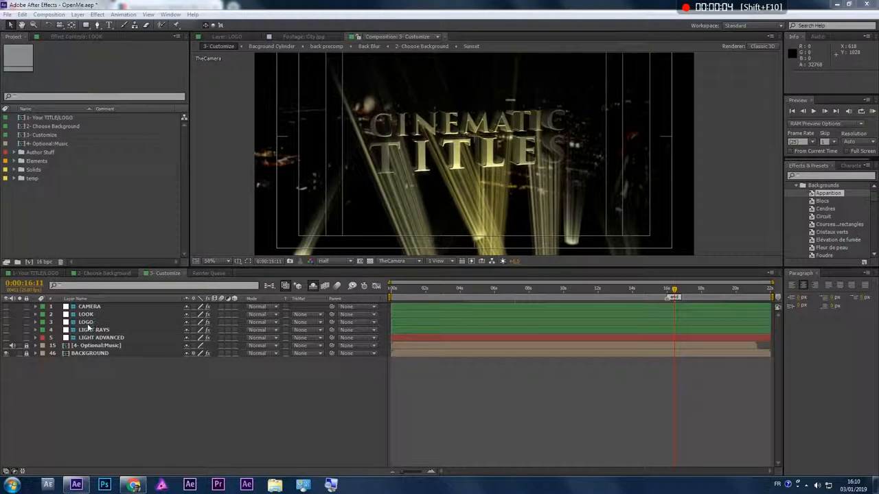
Step: Review the LOGO layer's Extrude, Bevel and Glow settings, then switch to the 1- Your TITLE(LOGO) comp
{"action": "left_click", "coordinate": [86, 321]}
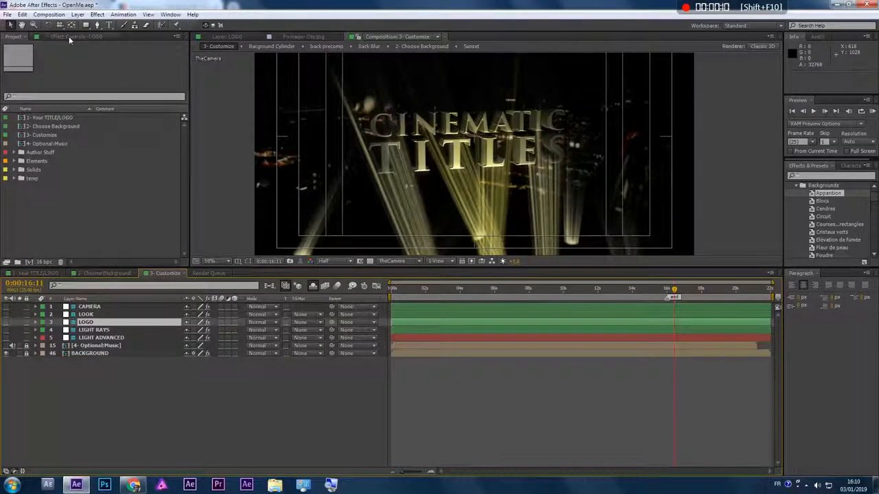
{"action": "left_click", "coordinate": [76, 36]}
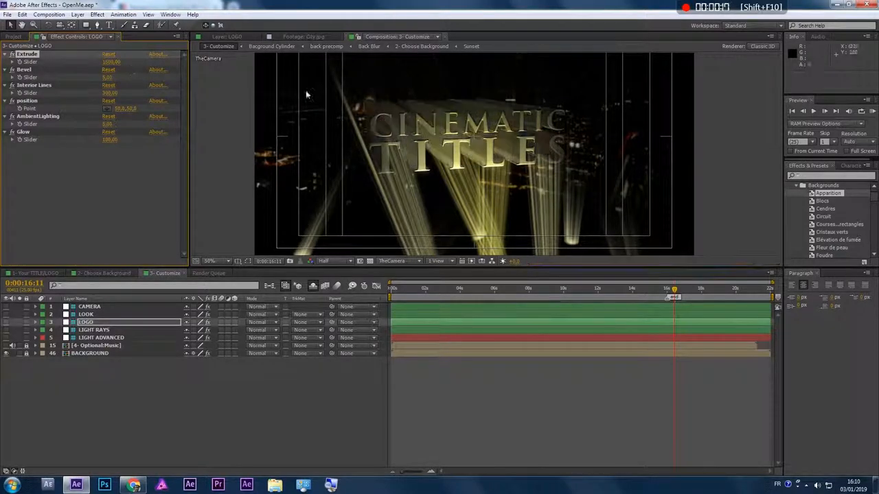
{"action": "double_click", "coordinate": [110, 62]}
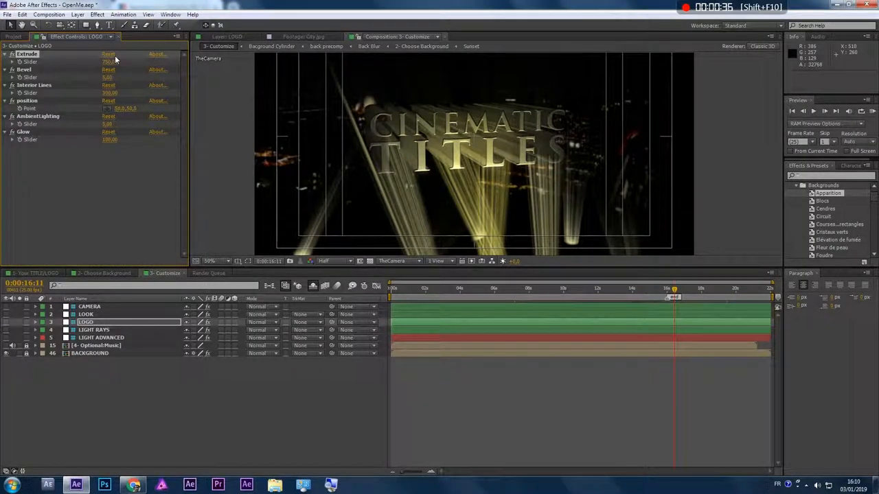
{"action": "left_click", "coordinate": [109, 62]}
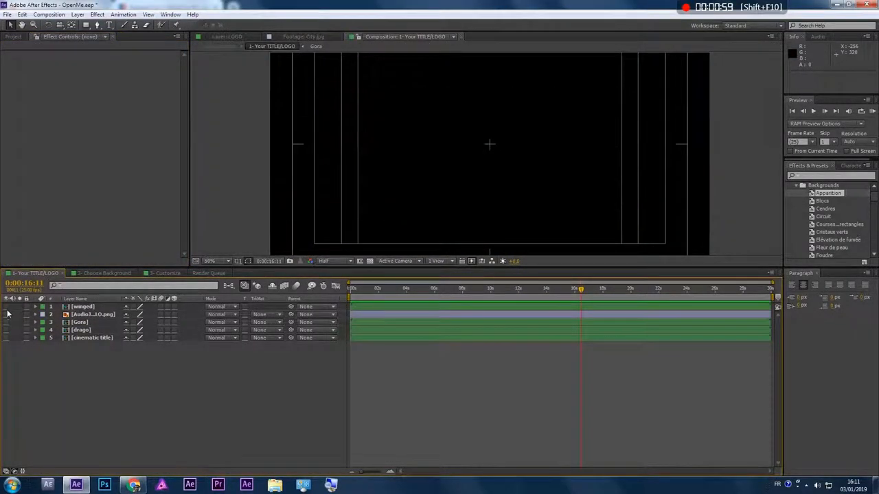
Step: Swap the visible logo to drago and check the DRAGO logo in the 3D title
{"action": "left_click", "coordinate": [82, 306]}
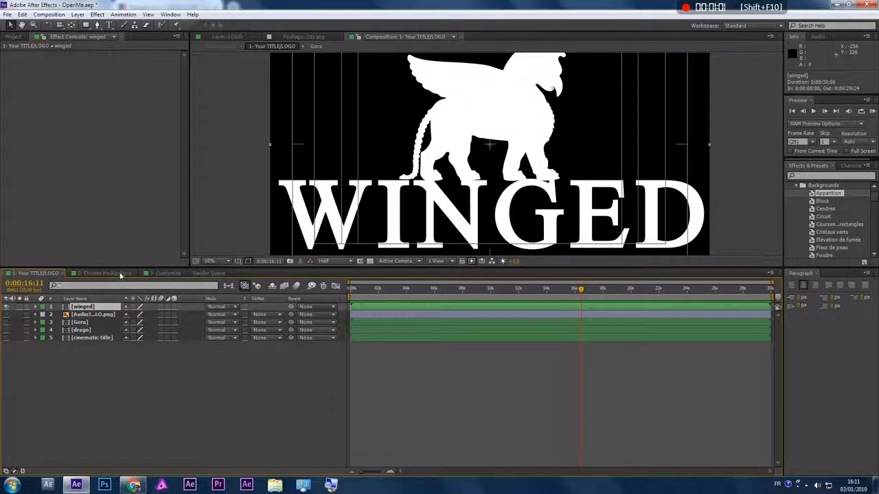
{"action": "left_click", "coordinate": [163, 274]}
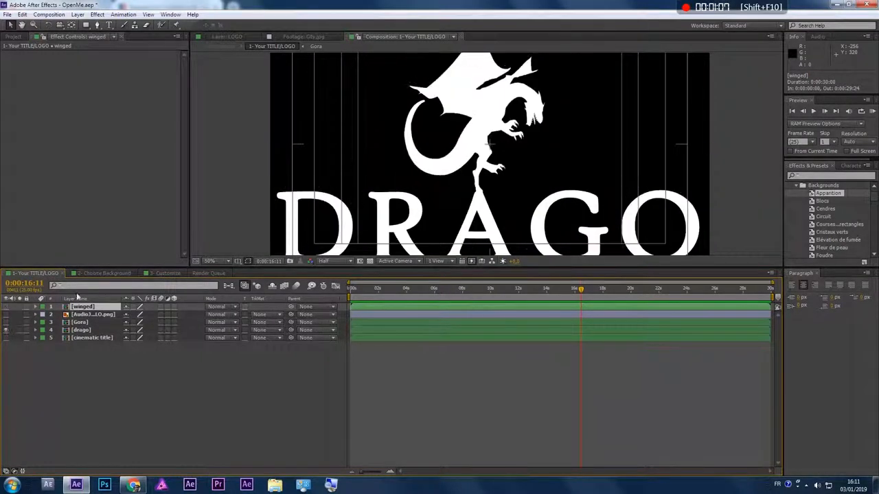
{"action": "left_click", "coordinate": [163, 273]}
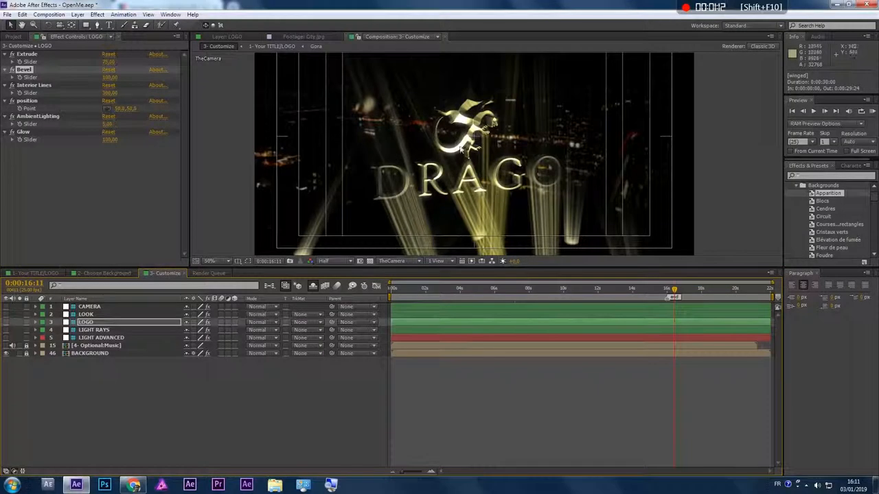
{"action": "double_click", "coordinate": [110, 77]}
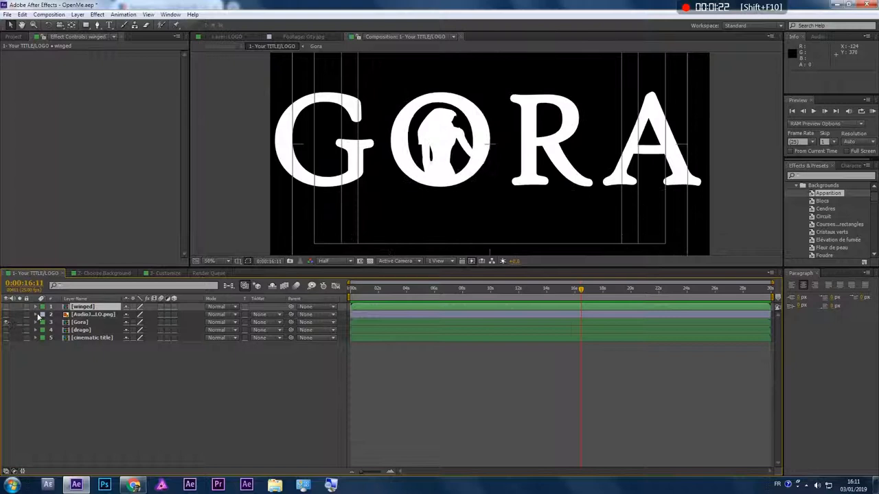
Step: Switch to the Gora layer and check the GORA logo in the 3D title
{"action": "left_click", "coordinate": [165, 273]}
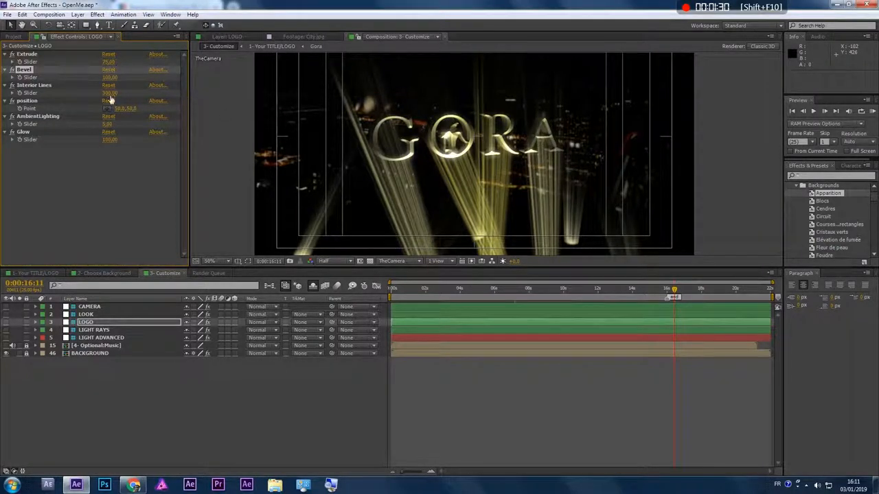
{"action": "double_click", "coordinate": [110, 77]}
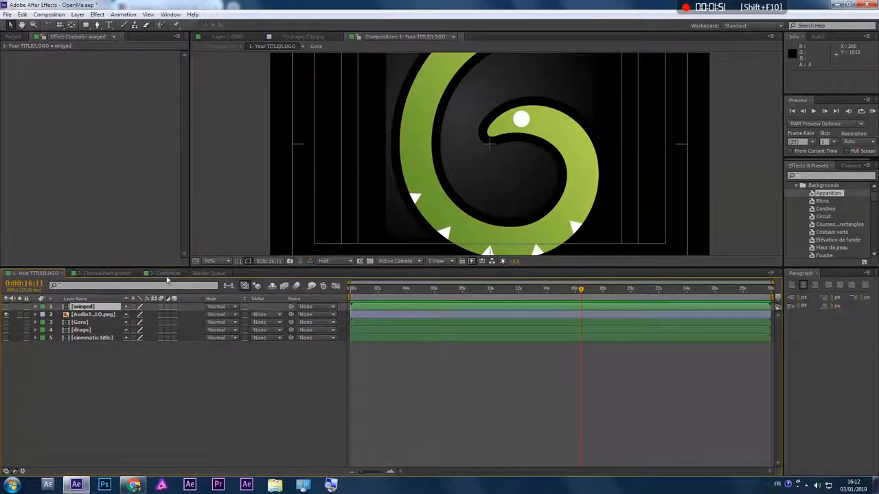
Step: Restore visibility so only the CINEMATIC TITLES text layer shows
{"action": "left_click", "coordinate": [165, 273]}
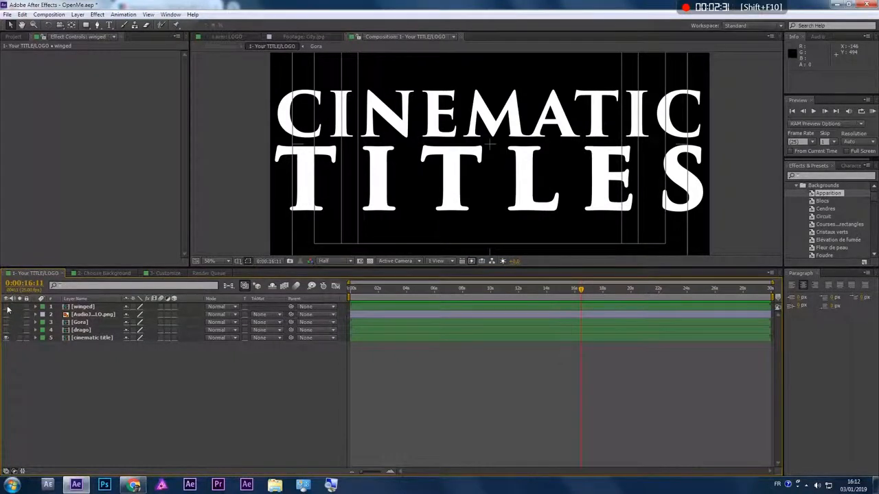
Step: Turn the winged logo layer back on and select the CAMERA layer for animation
{"action": "left_click", "coordinate": [165, 273]}
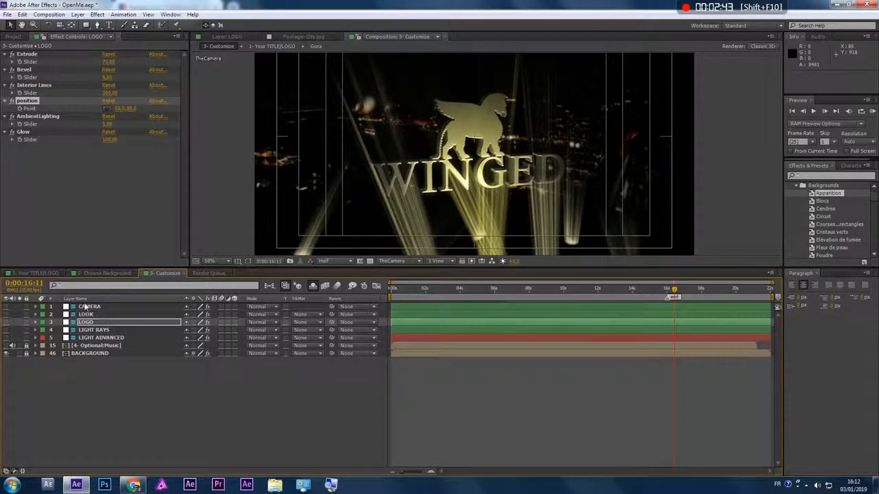
{"action": "left_click", "coordinate": [89, 306]}
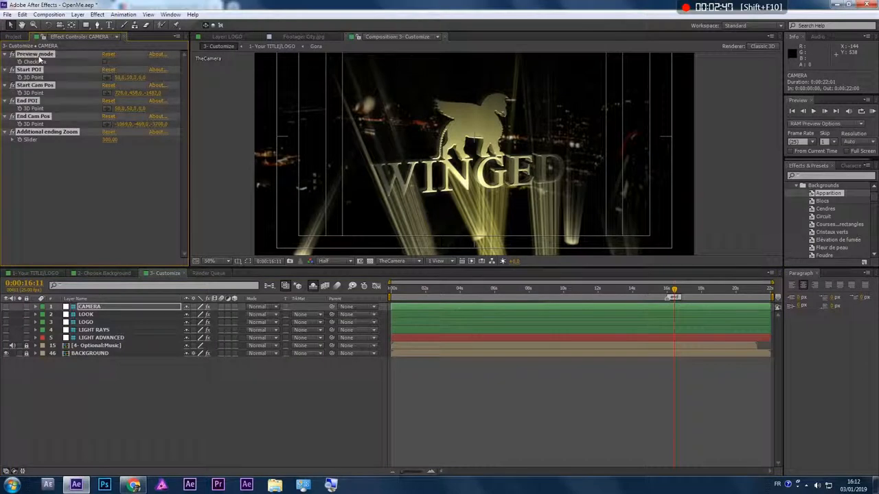
Step: Apply the Camera 02.ffx animation preset to the CAMERA layer
{"action": "left_click", "coordinate": [124, 14]}
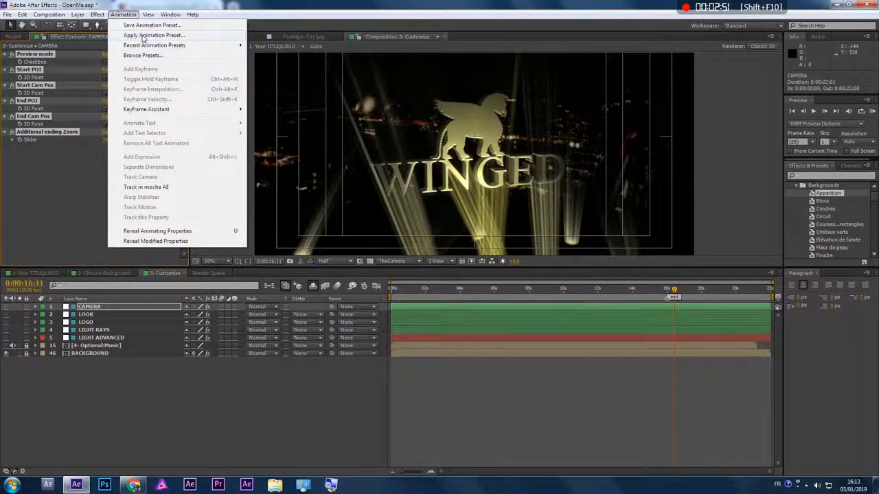
{"action": "left_click", "coordinate": [154, 35]}
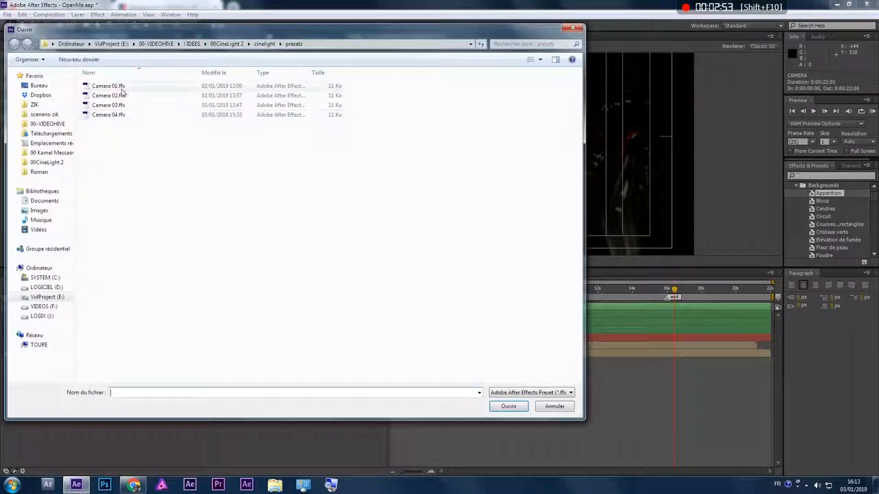
{"action": "left_click", "coordinate": [109, 104]}
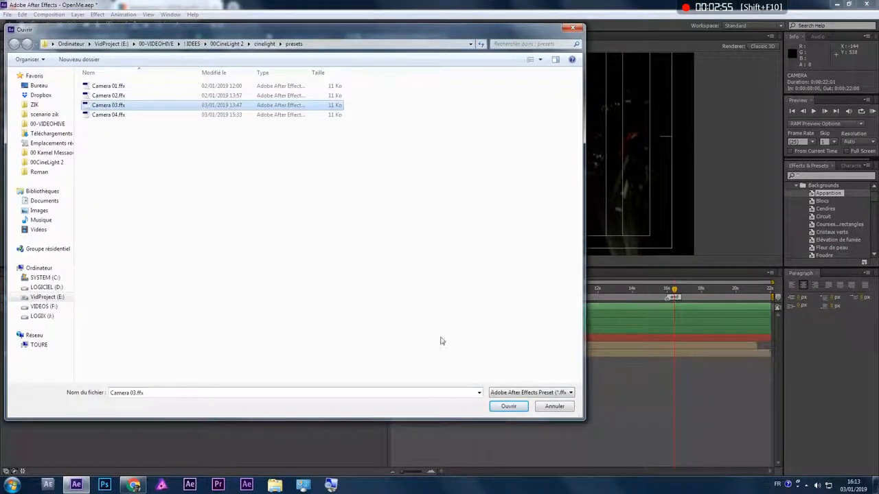
{"action": "left_click", "coordinate": [508, 406]}
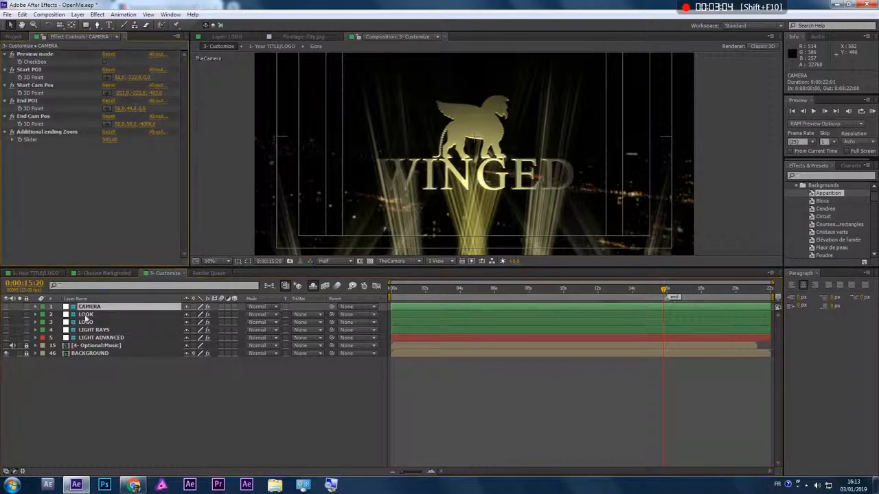
Step: Raise the LOGO layer's Ambient Lighting and Glow, then scrub to a later frame to preview
{"action": "left_click", "coordinate": [86, 321]}
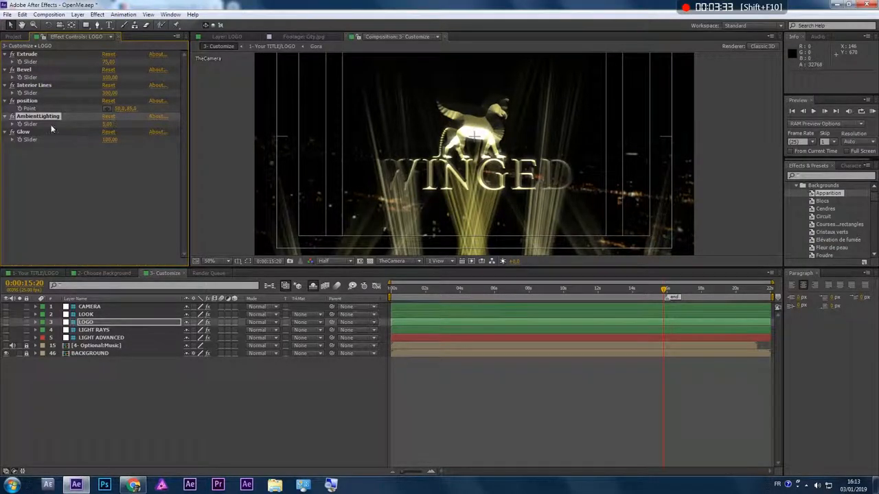
{"action": "mouse_move", "coordinate": [546, 269]}
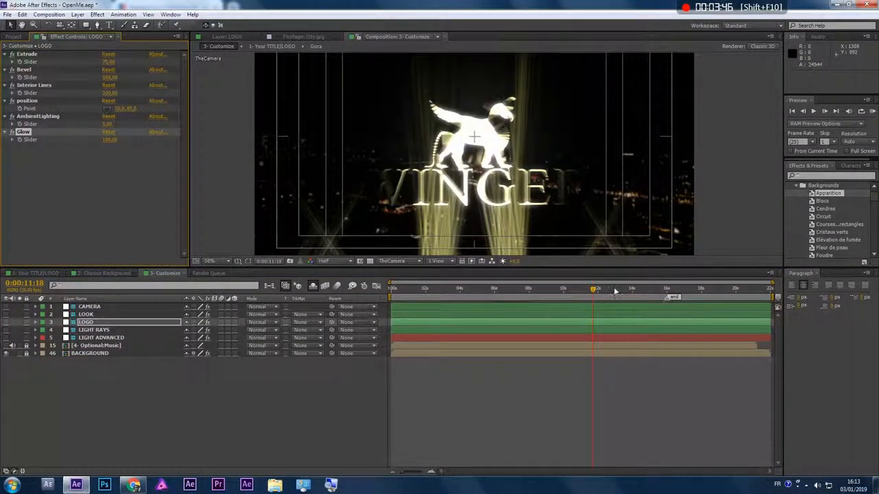
{"action": "left_click_drag", "start_coordinate": [593, 288], "coordinate": [666, 289]}
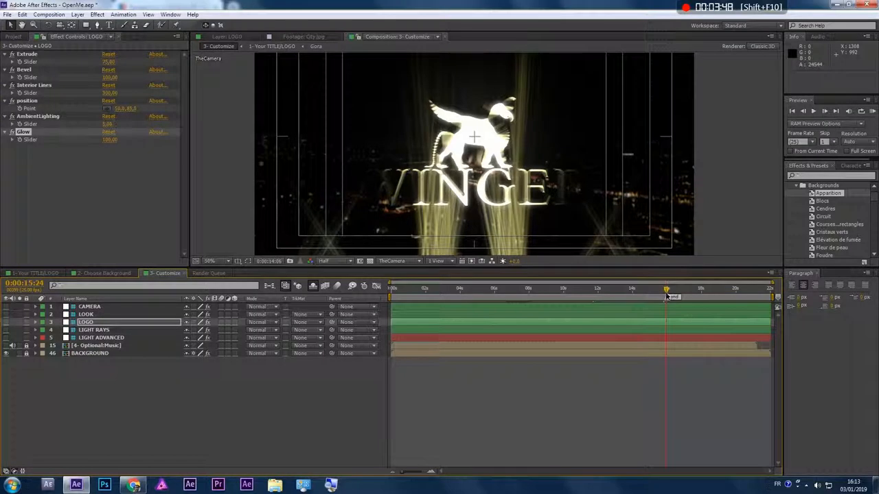